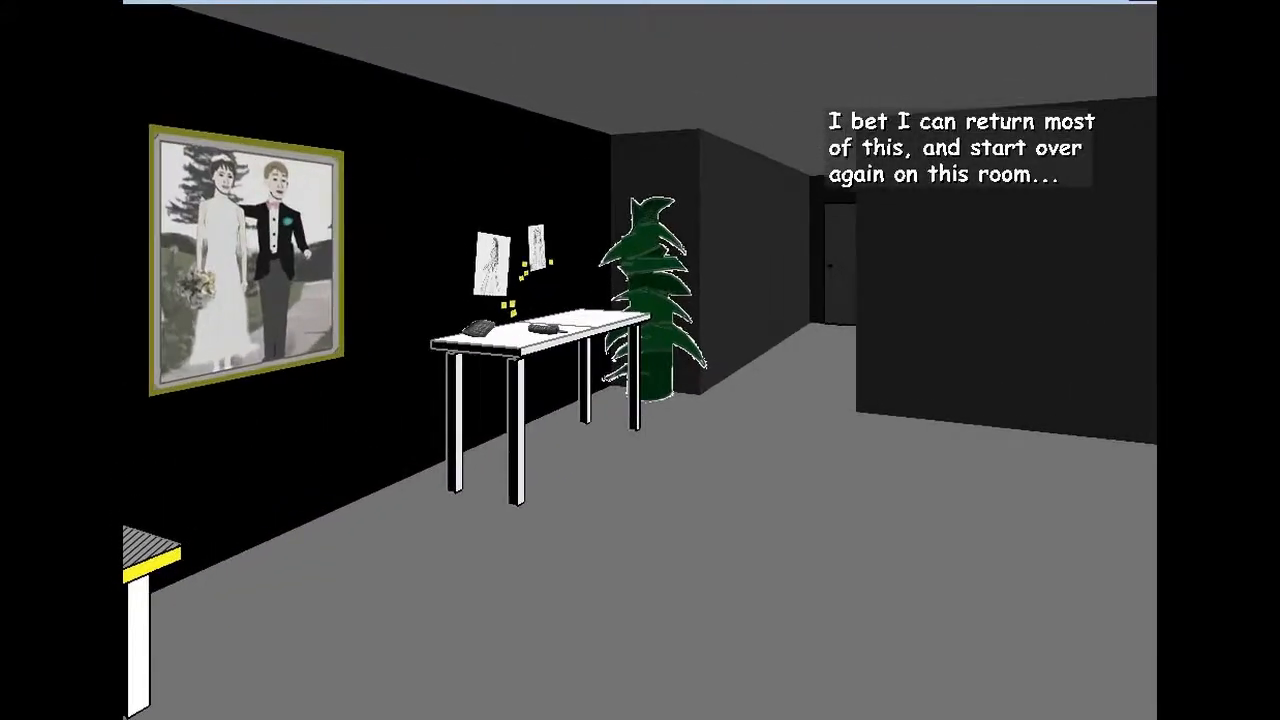
# Continue the Façade visit by clicking in the entryway near the wedding photo and small table.
pyautogui.click(247, 260)
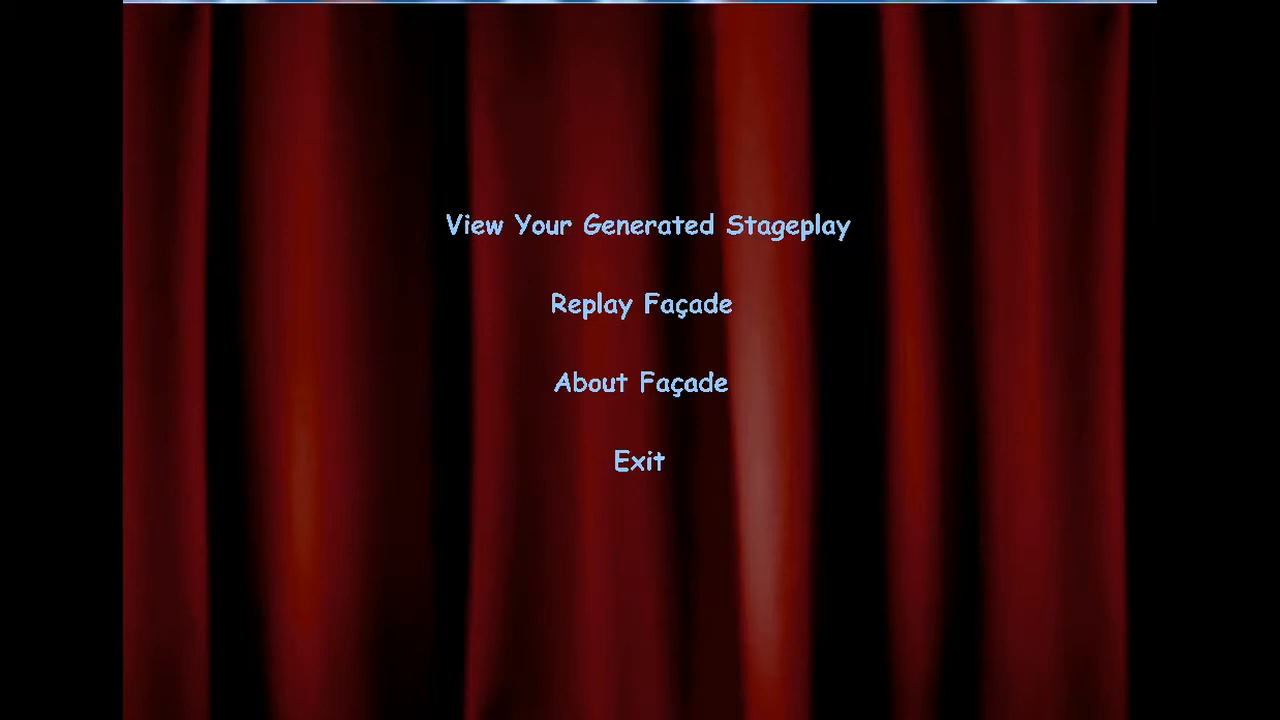
pyautogui.moveTo(640, 304)
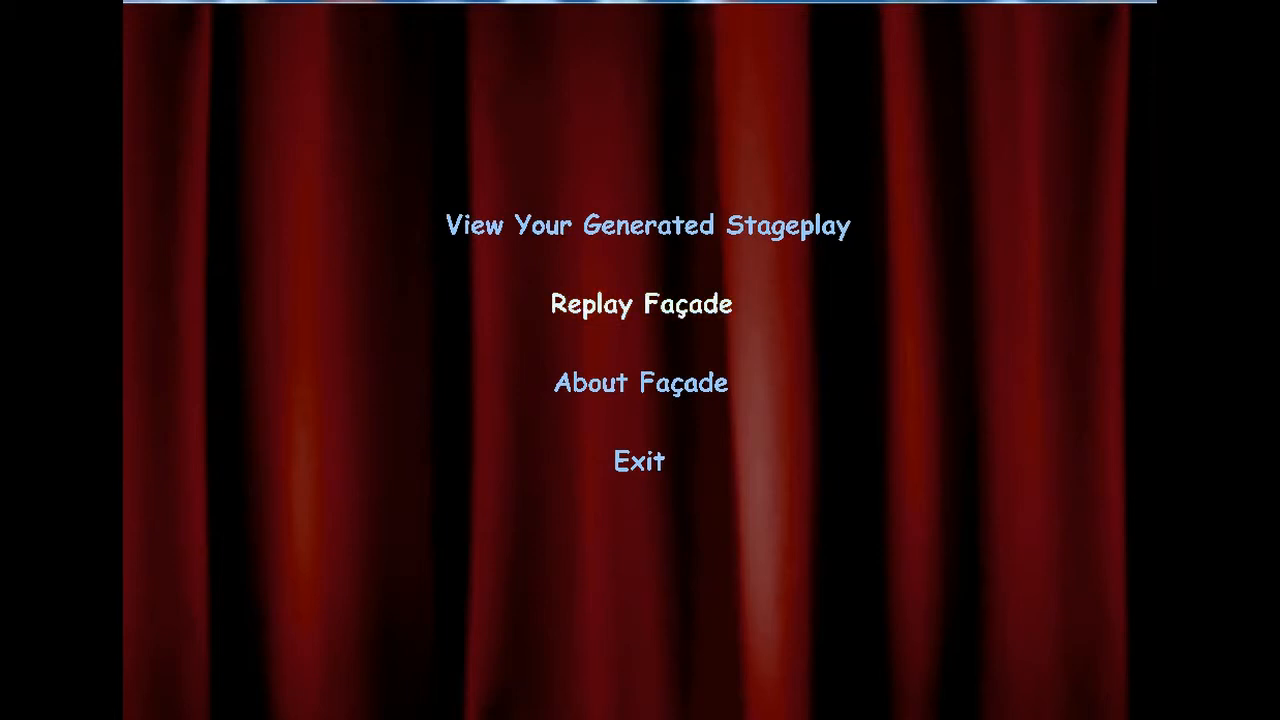